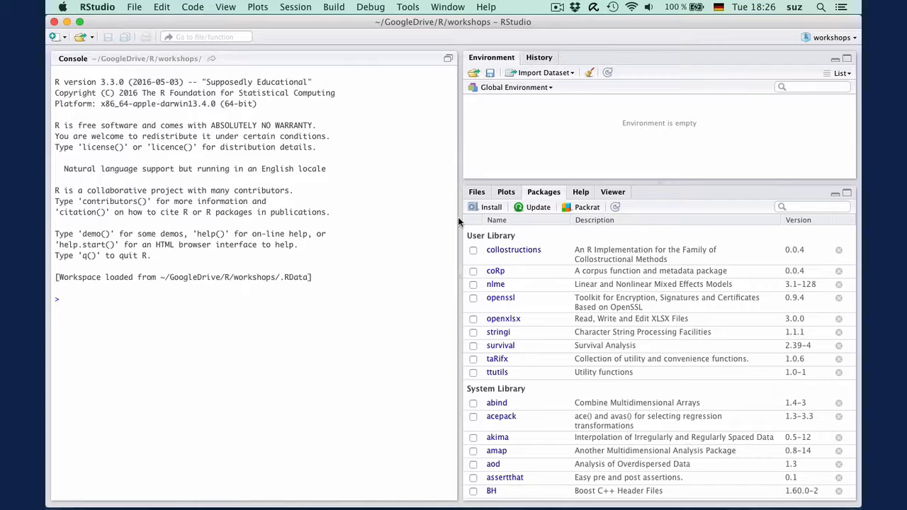
{"action": "type", "text": "1"}
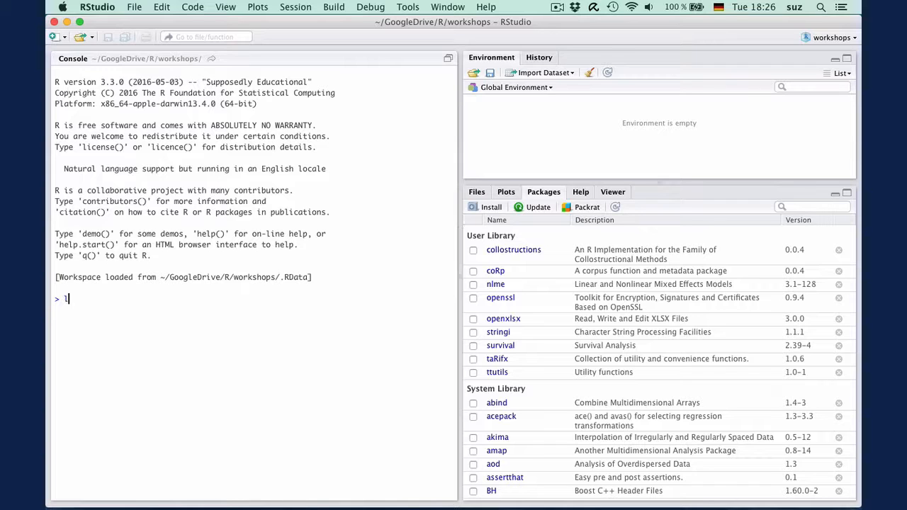
{"action": "type", "text": "ibrary(collostructions"}
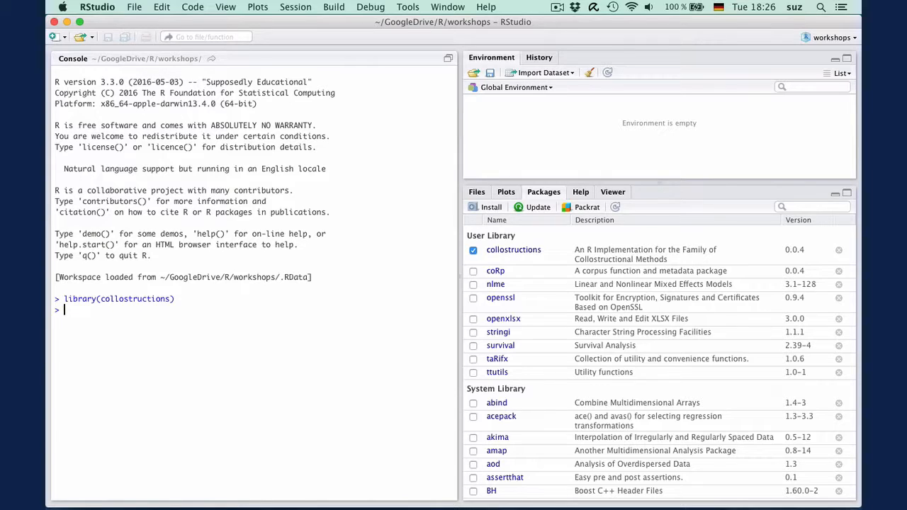
{"action": "type", "text": "str(goVerb"}
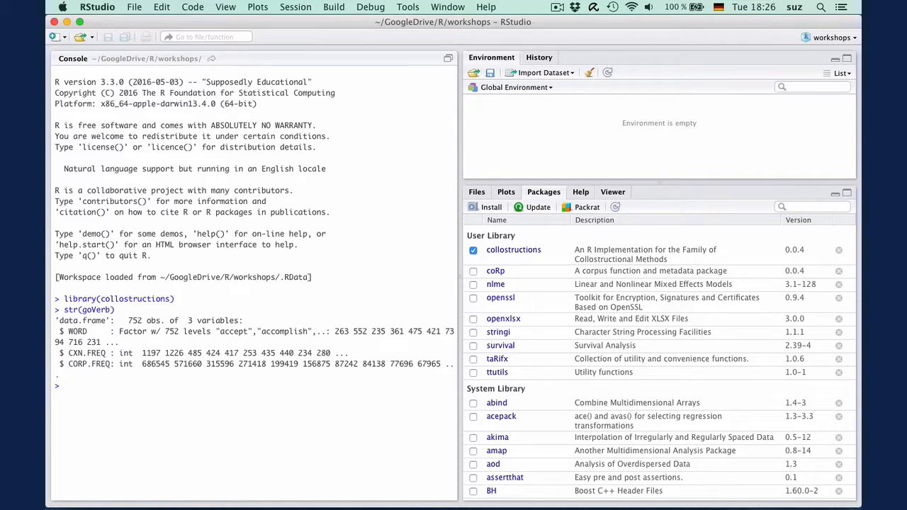
{"action": "type", "text": "head(g"}
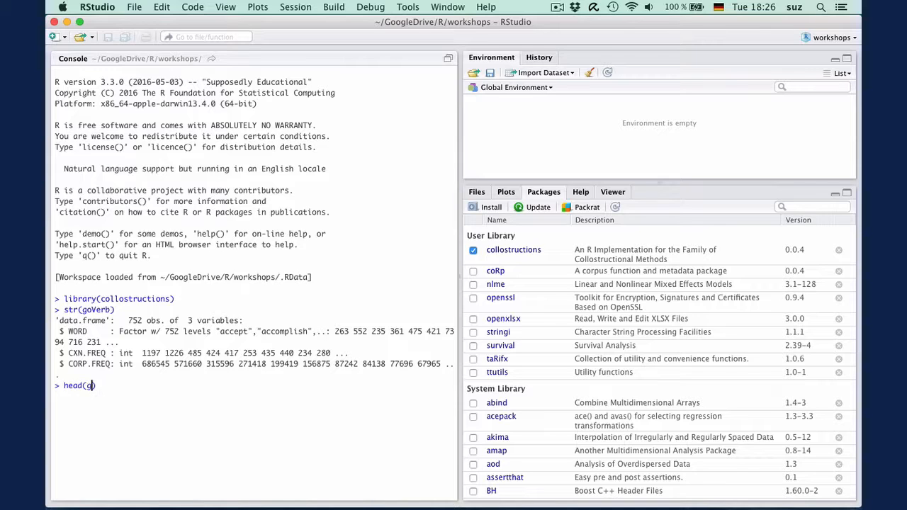
{"action": "type", "text": "oVerb, 15)"}
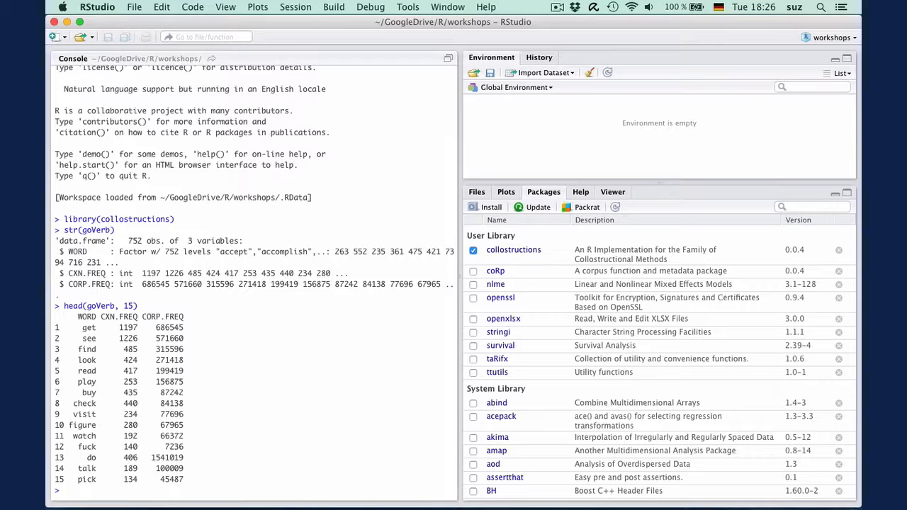
{"action": "type", "text": "?collex"}
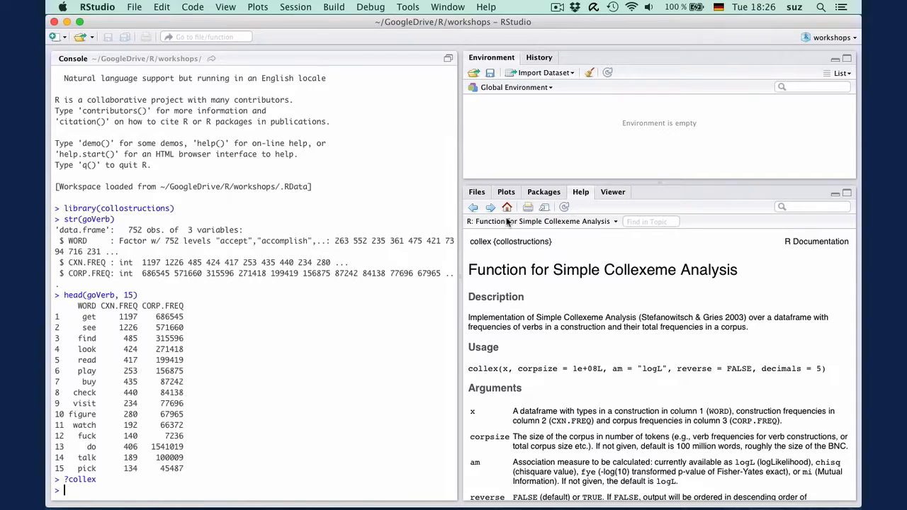
{"action": "scroll", "scroll_direction": "down", "scroll_amount": 3}
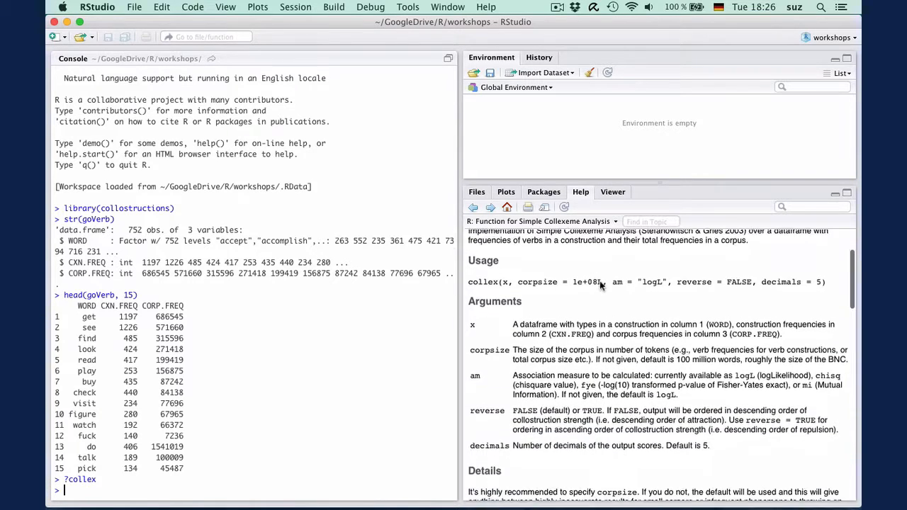
{"action": "type", "text": "collex(goVerb,"}
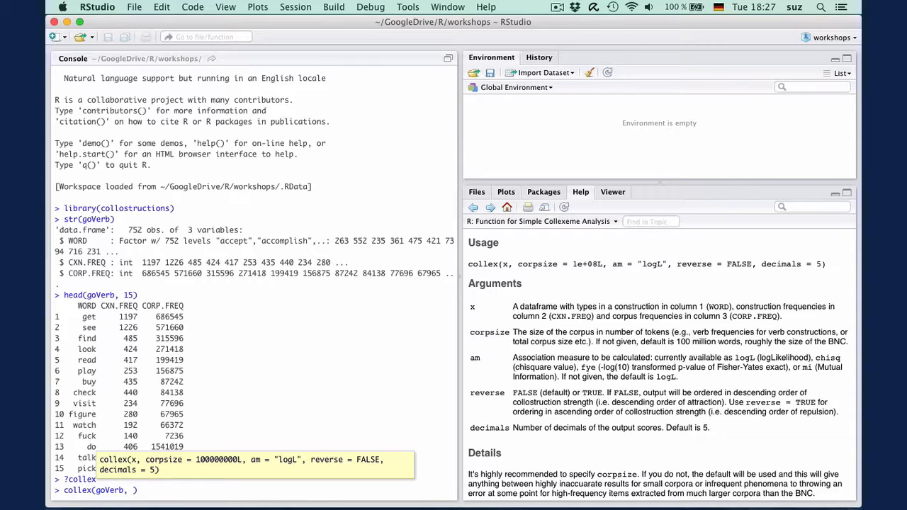
{"action": "type", "text": "93993"}
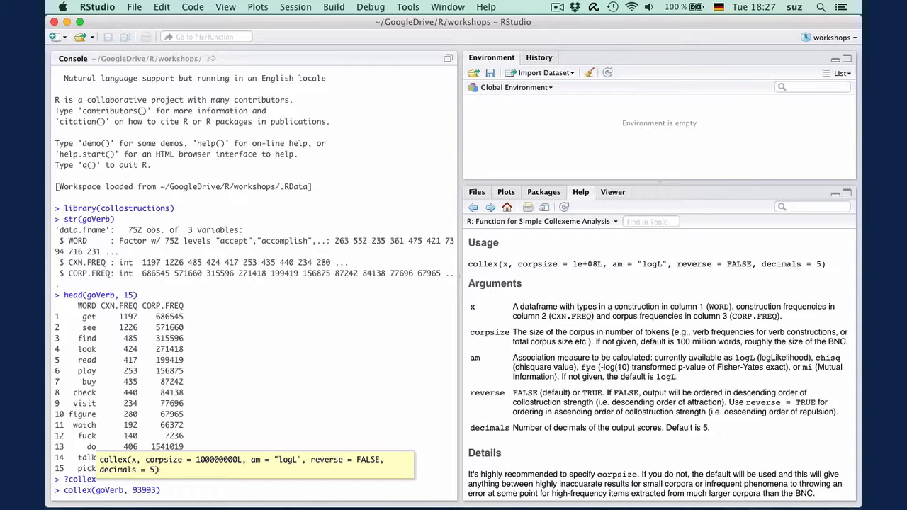
{"action": "type", "text": "13"}
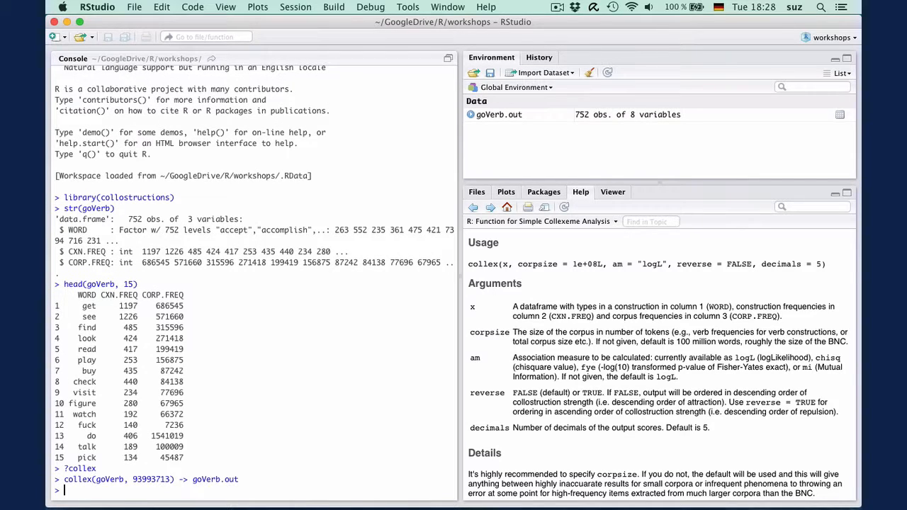
{"action": "type", "text": "head(goVerb.out, 15"}
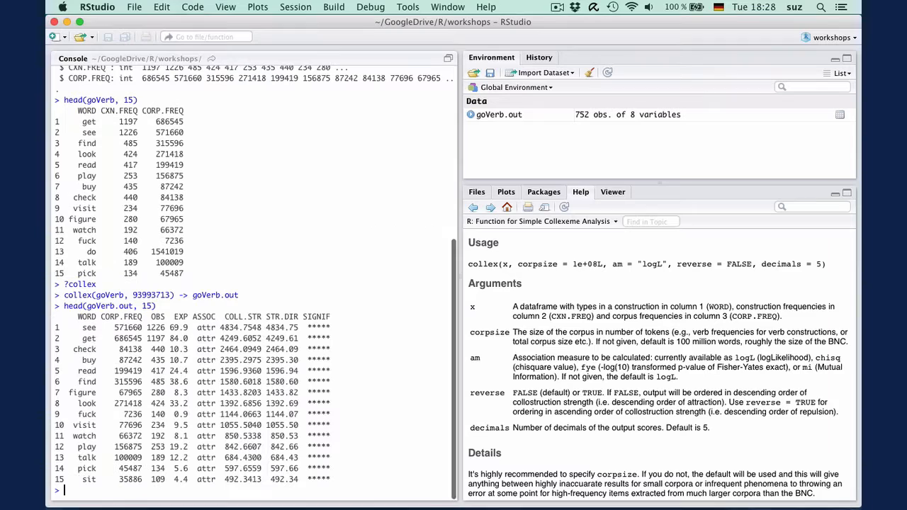
{"action": "type", "text": "tail(goV"}
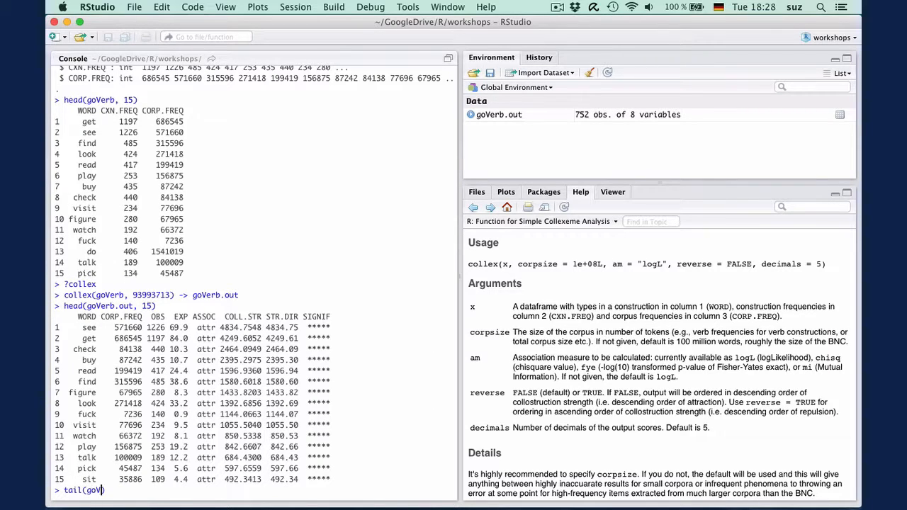
{"action": "type", "text": ", 15"}
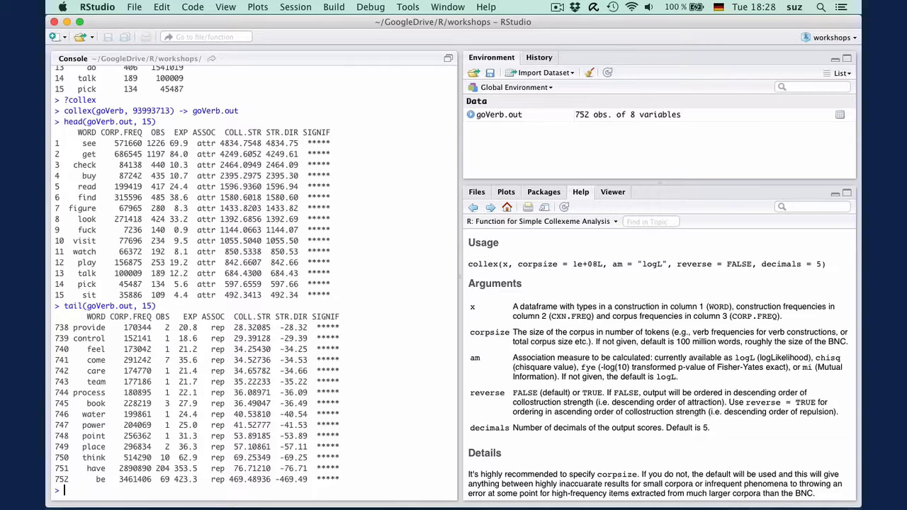
{"action": "type", "text": "collex(goVerb, am = \"mi\","}
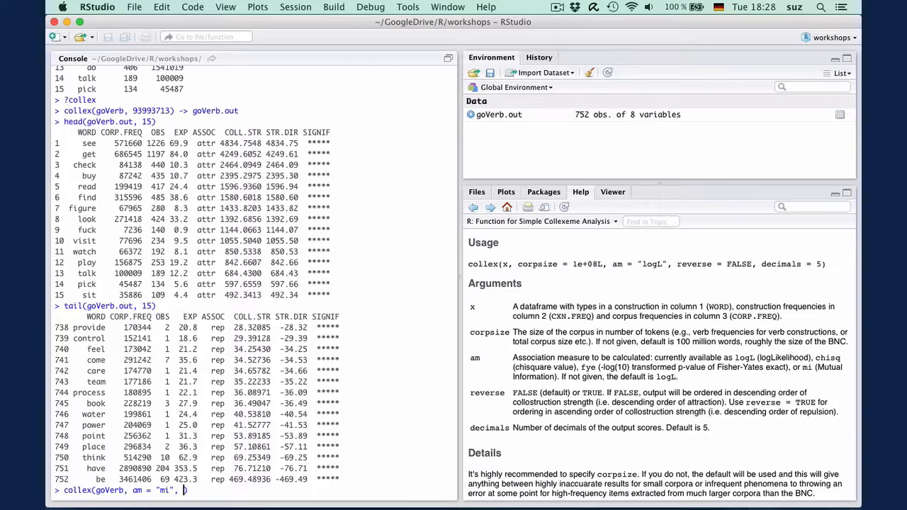
{"action": "type", "text": "corpsize ="}
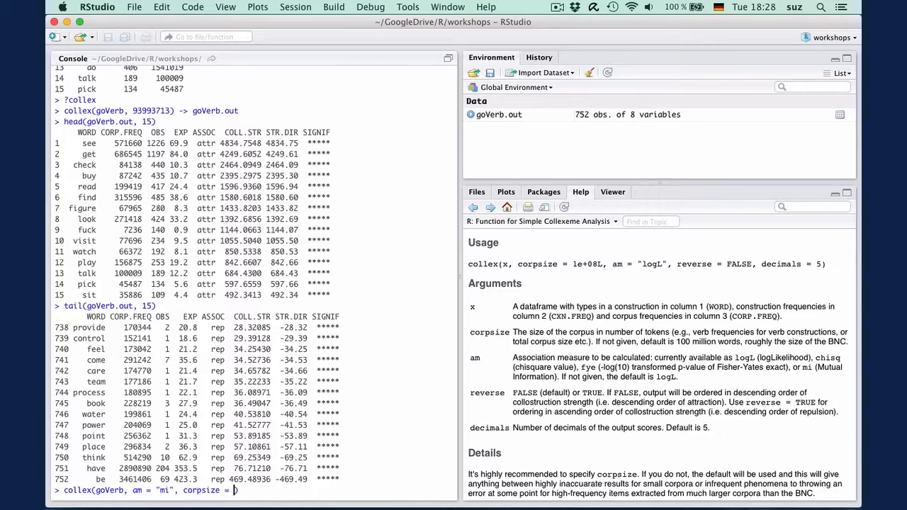
{"action": "type", "text": "93993713) -> g"}
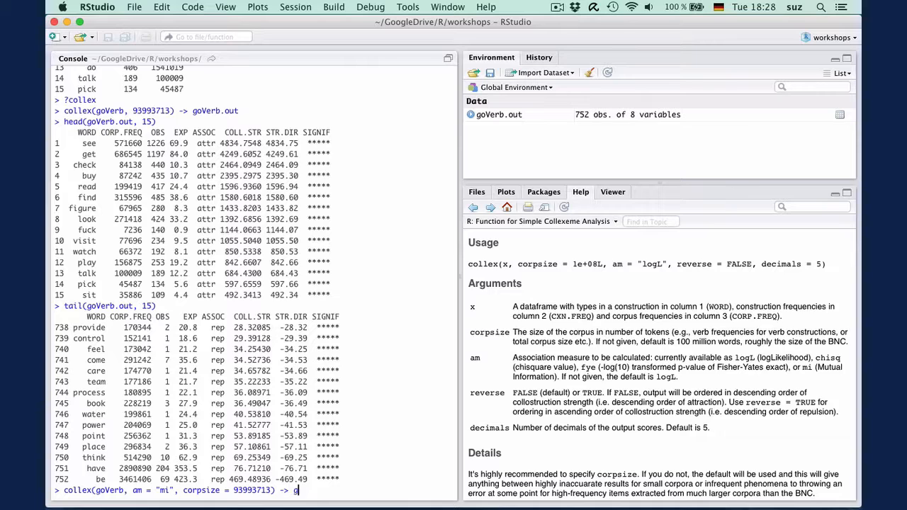
{"action": "type", "text": "u"}
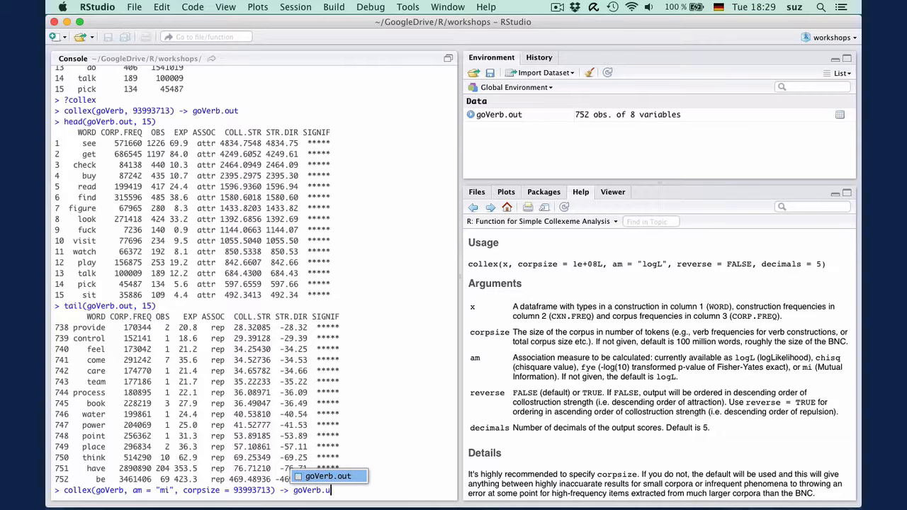
{"action": "type", "text": "mi"}
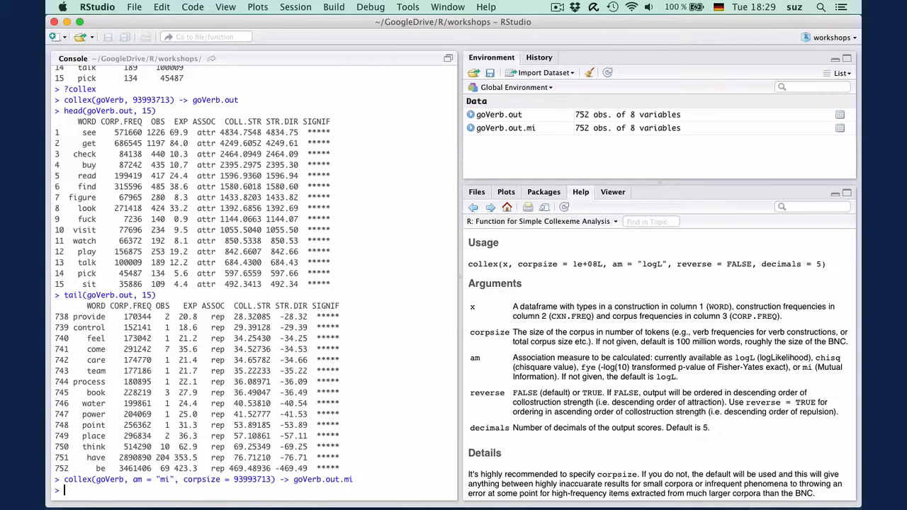
{"action": "type", "text": "head(goVerb)"}
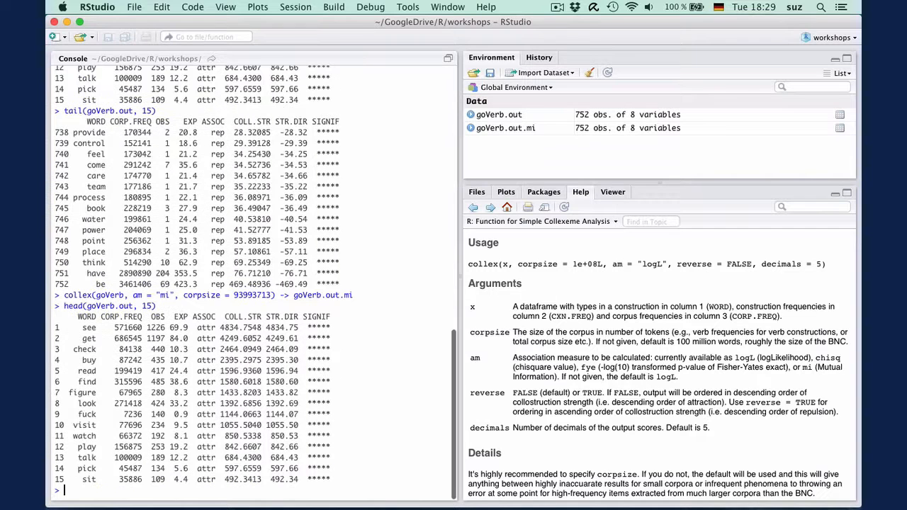
{"action": "type", "text": "head(go"}
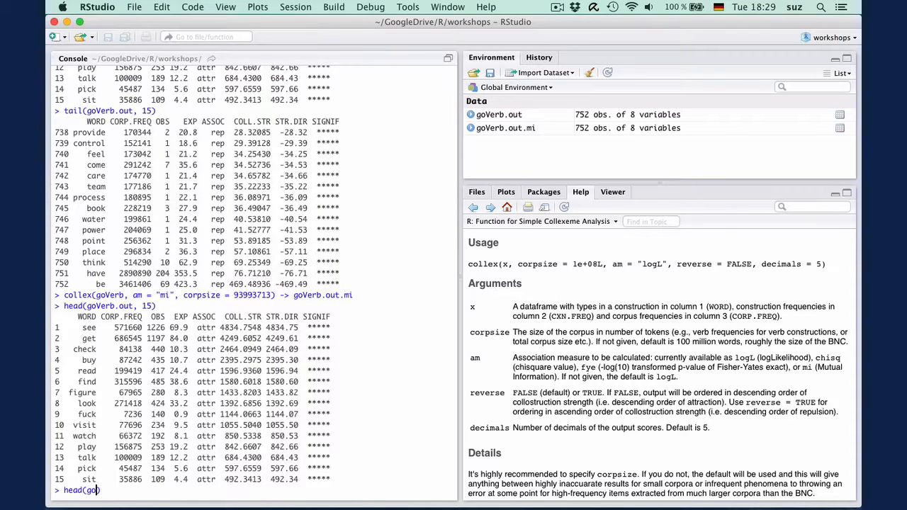